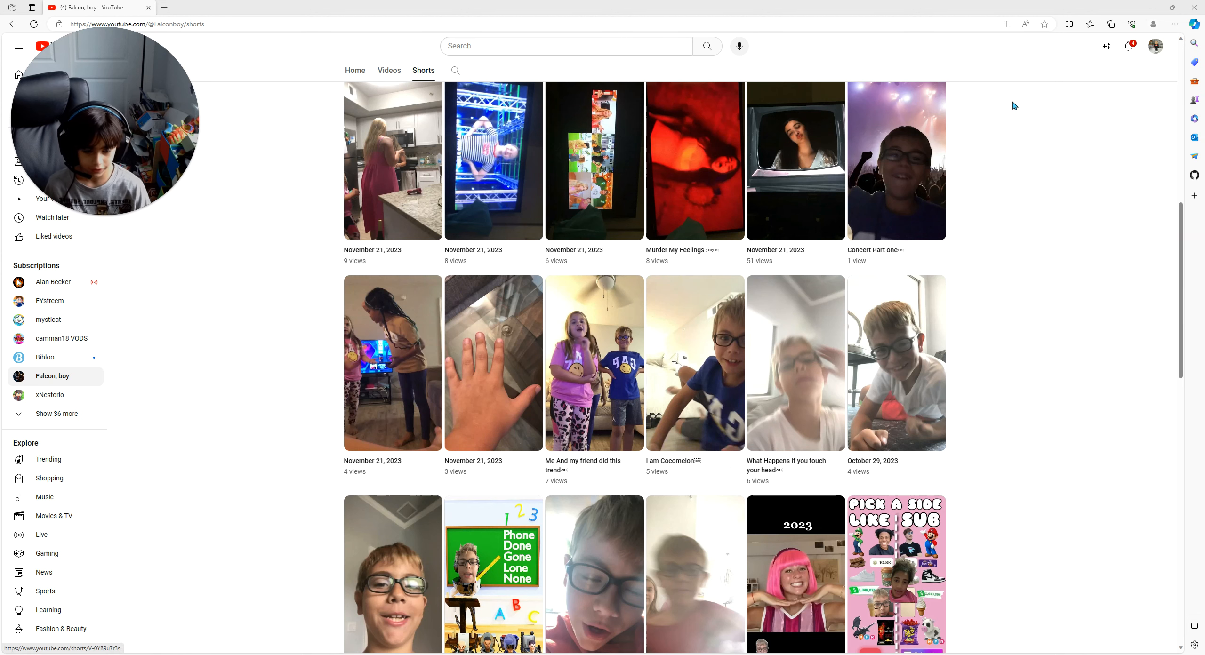
mouse_move(812, 476)
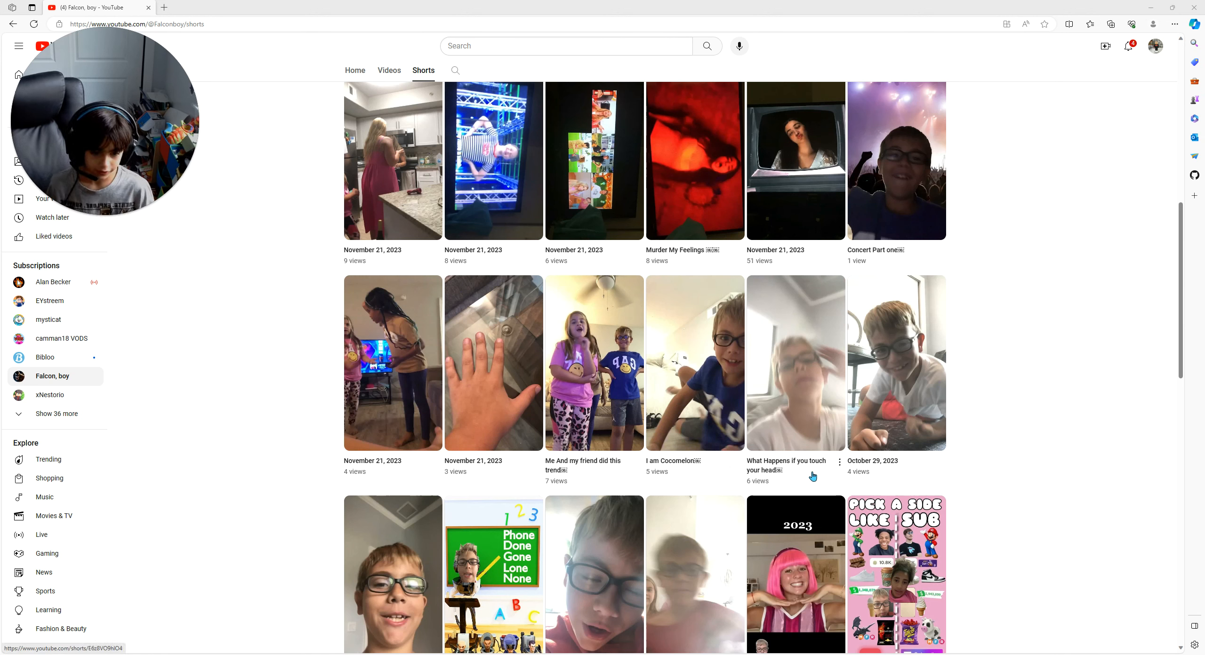
mouse_move(1053, 255)
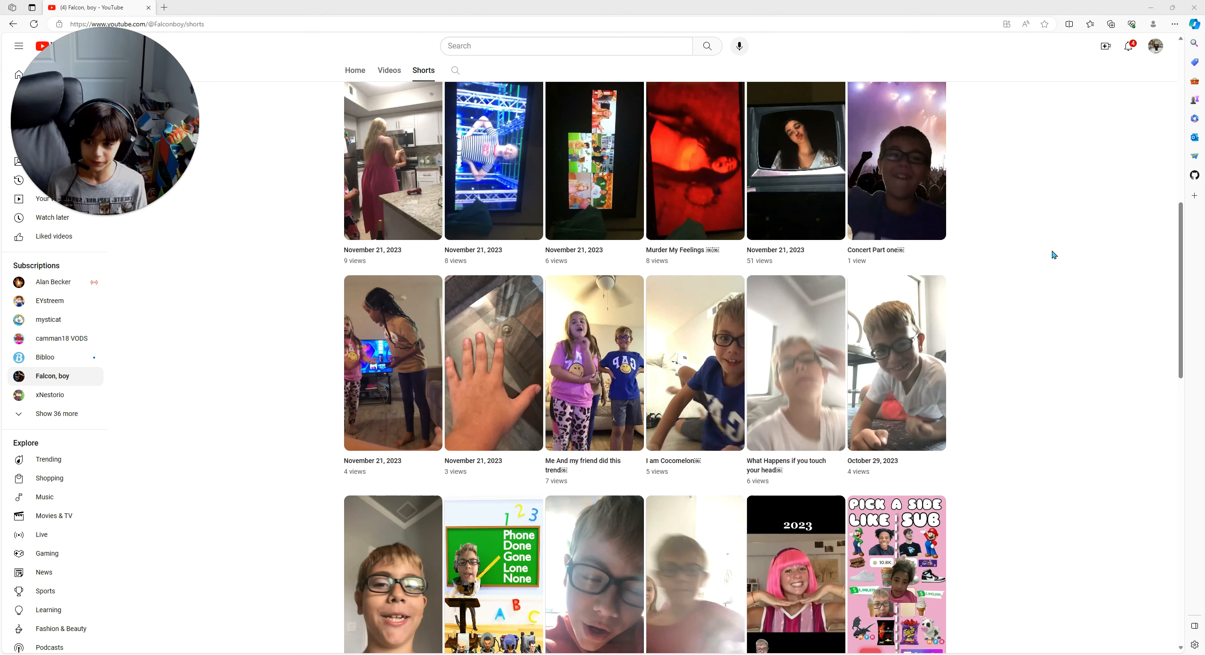
mouse_move(1051, 241)
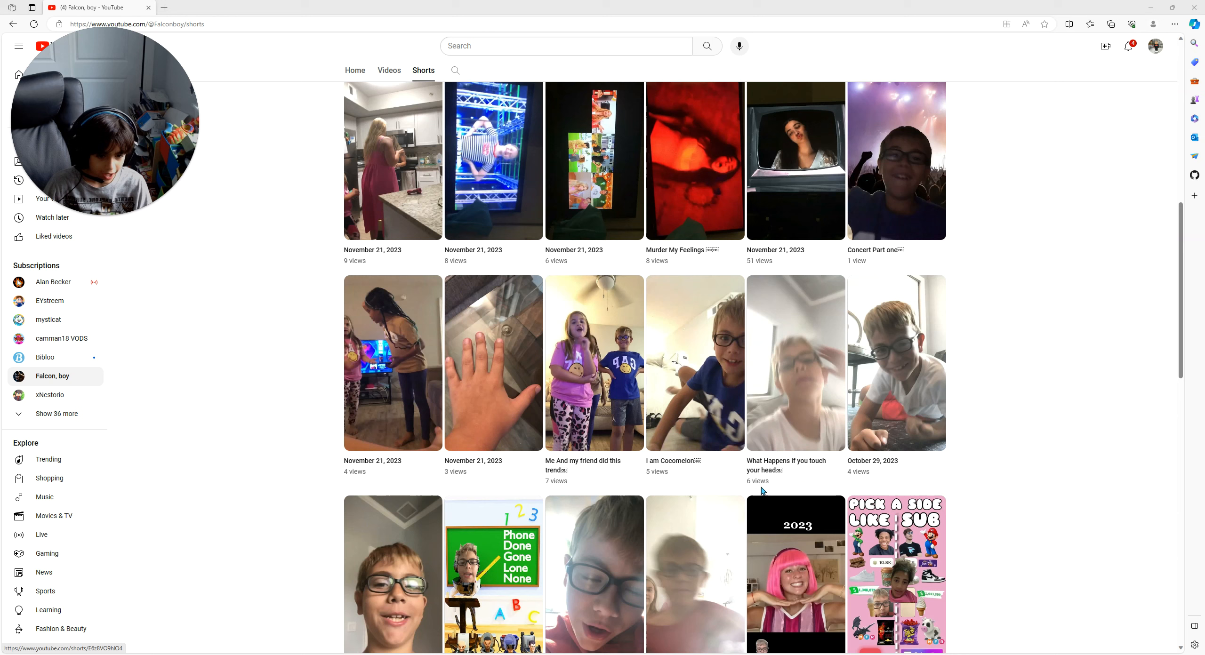
Step: Play the friend's 'What Happens if you touch your head' short, then visit The Landon Everything Show channel
click(795, 362)
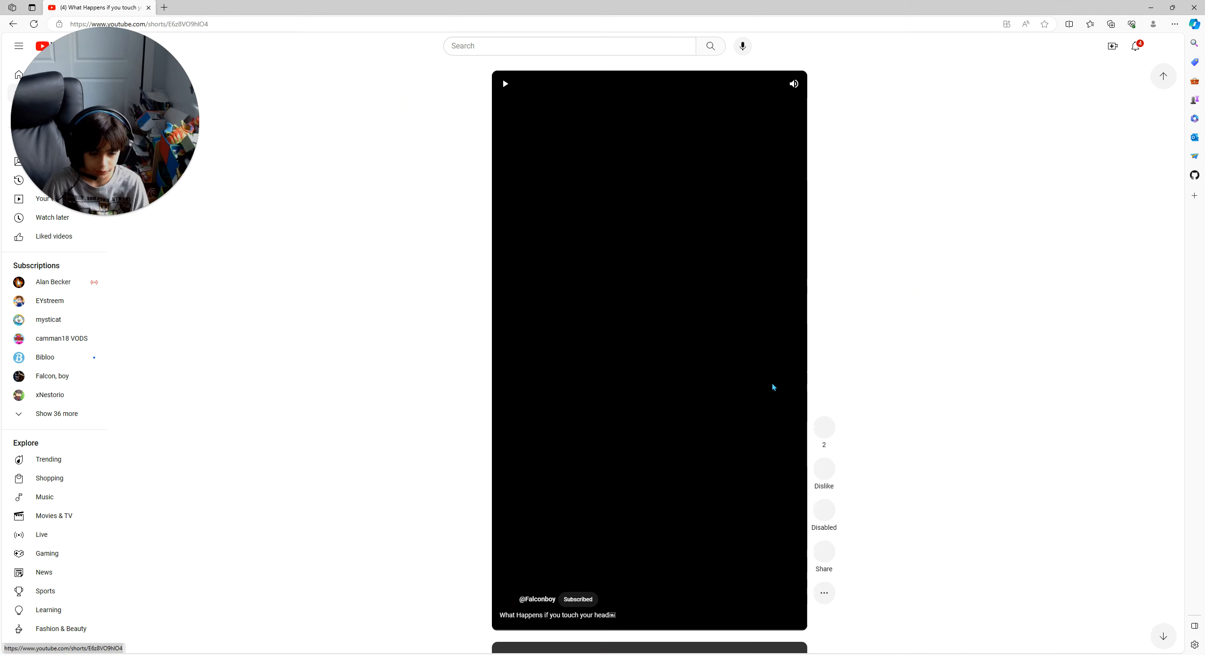
click(505, 84)
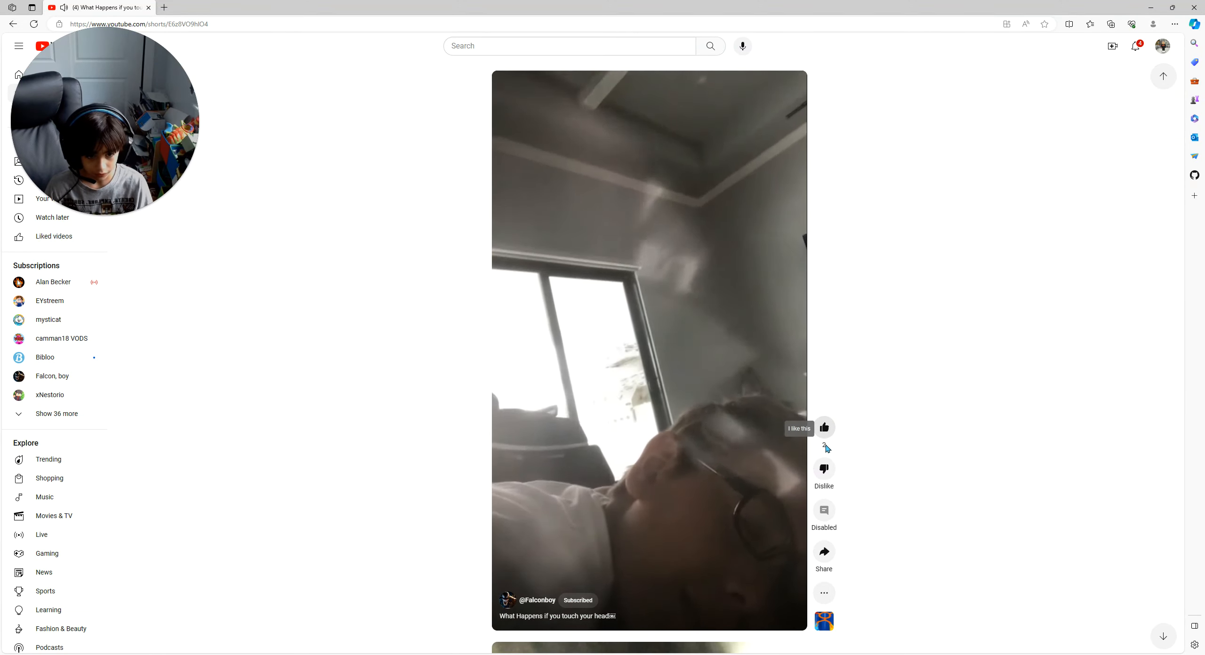
click(823, 428)
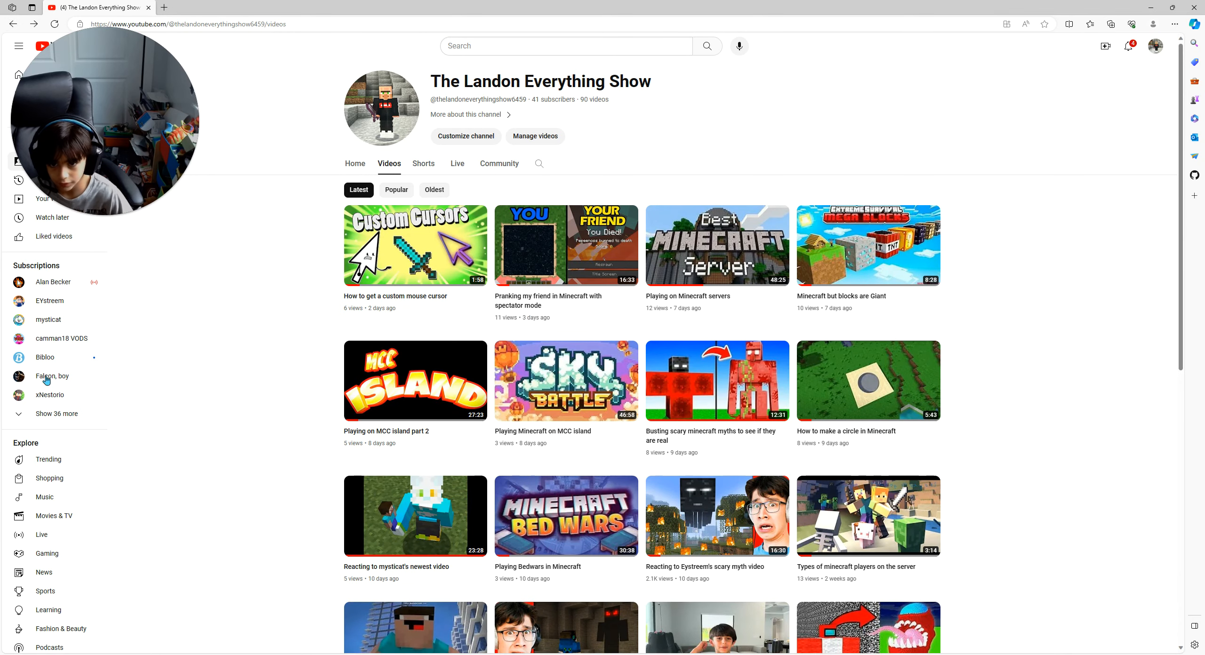
Step: Scroll down The Landon Everything Show's Videos page to older hoverboard and fake-injuries uploads
scroll(down, 3)
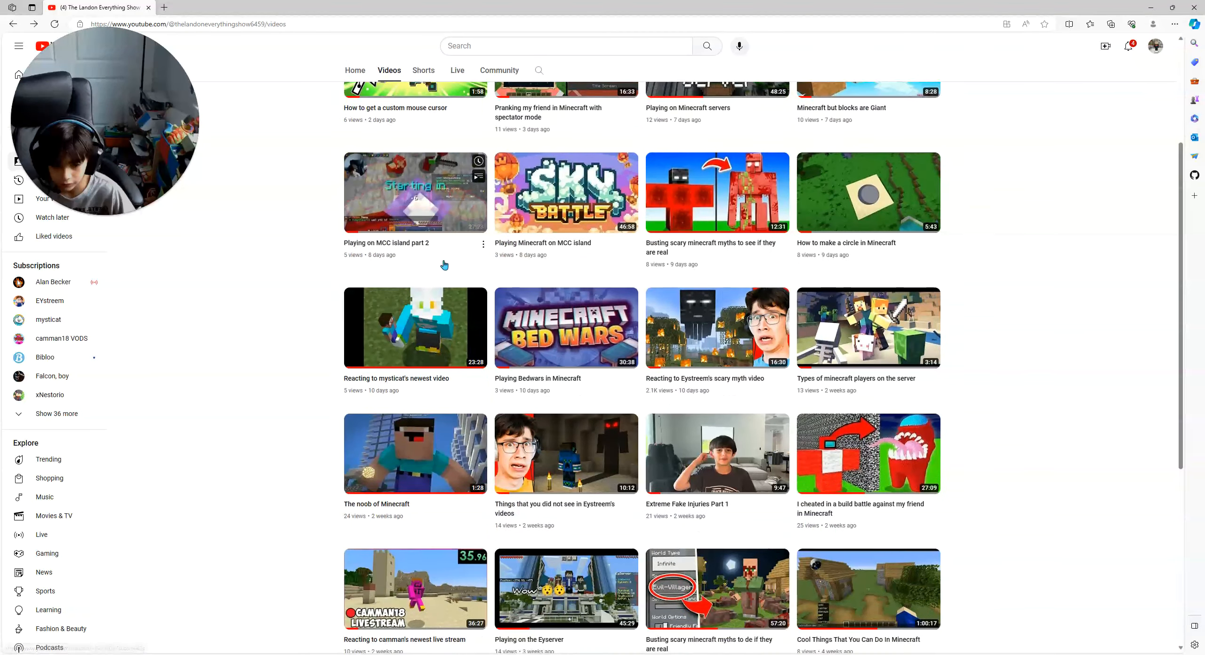
scroll(down, 3)
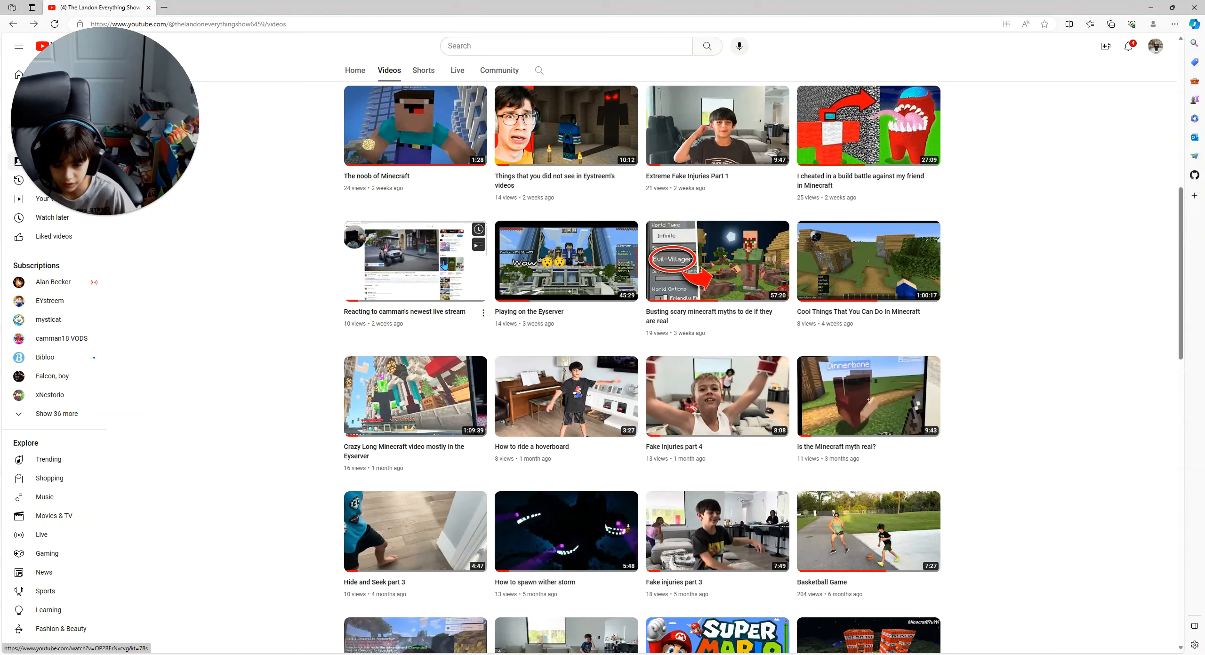
scroll(down, 3)
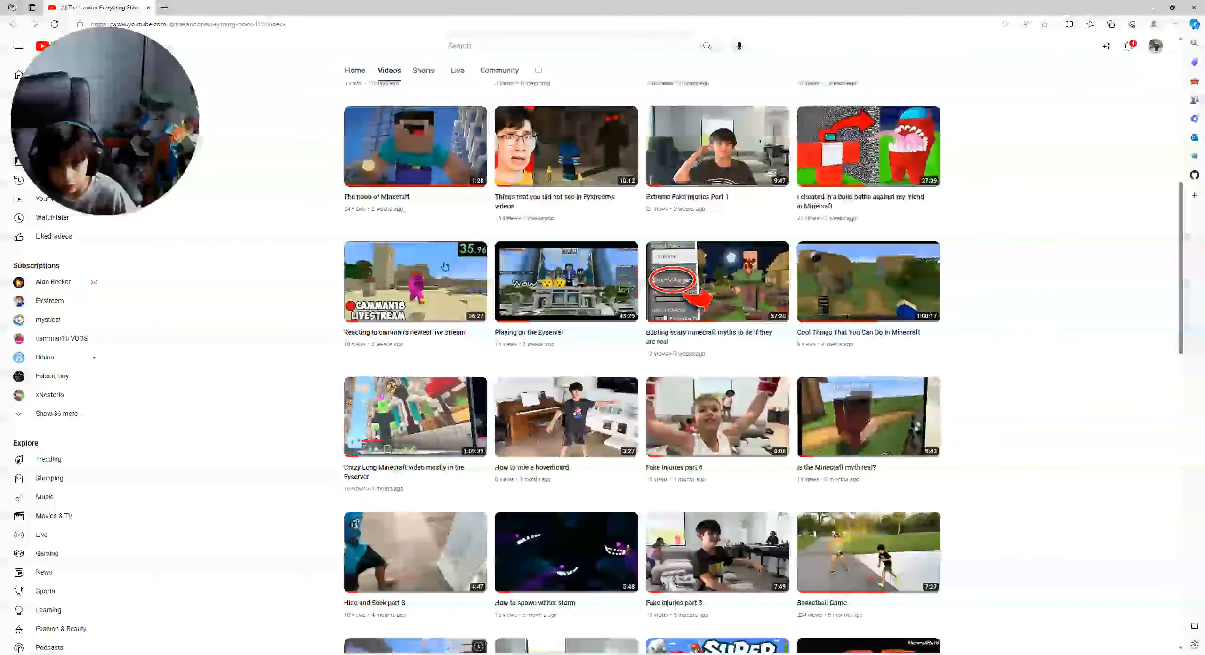
Step: Switch the channel to its Shorts and play 'What happens when you touch your head-shorts'
click(424, 164)
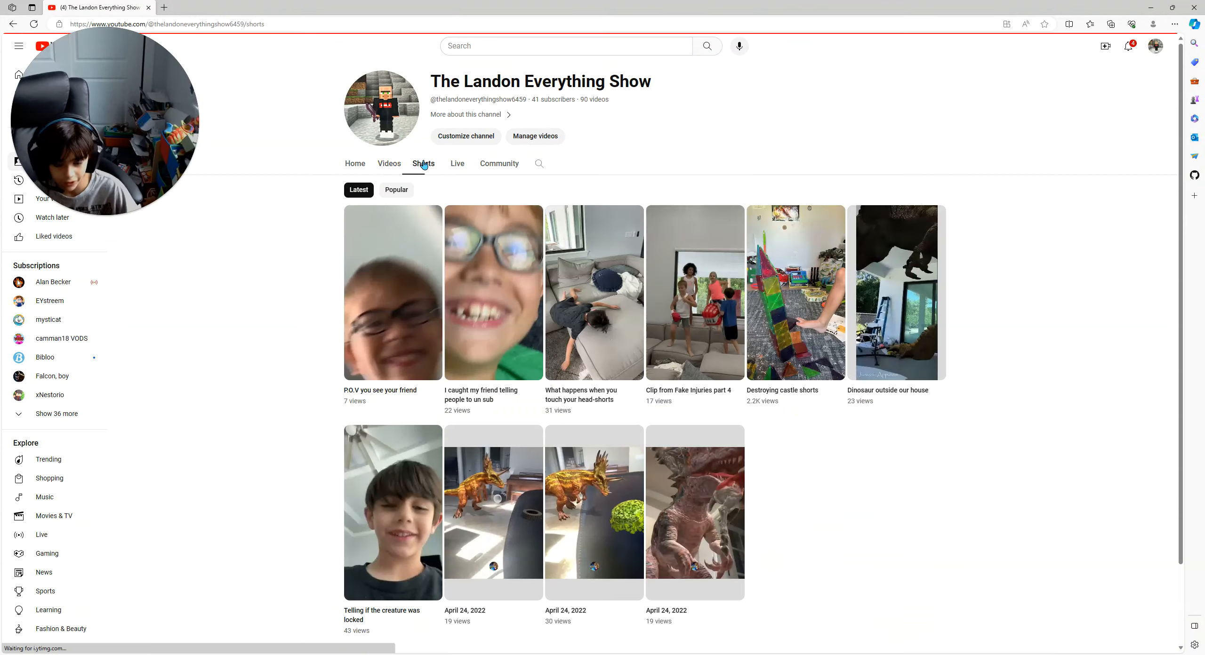
mouse_move(311, 318)
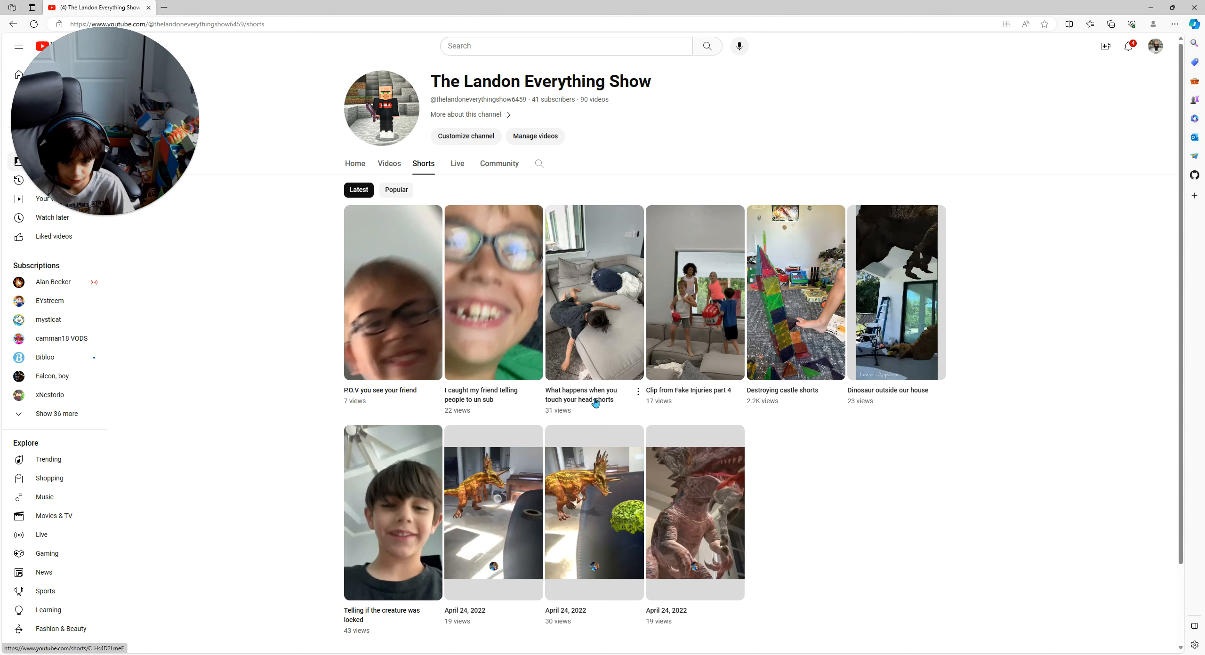
click(593, 293)
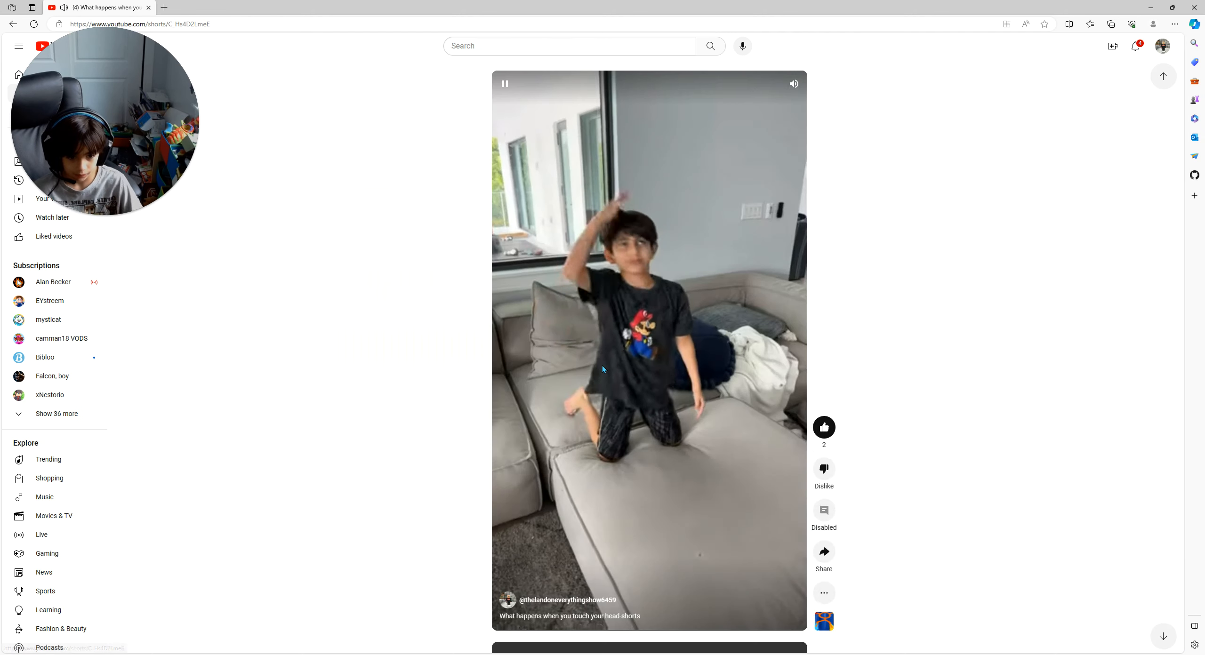